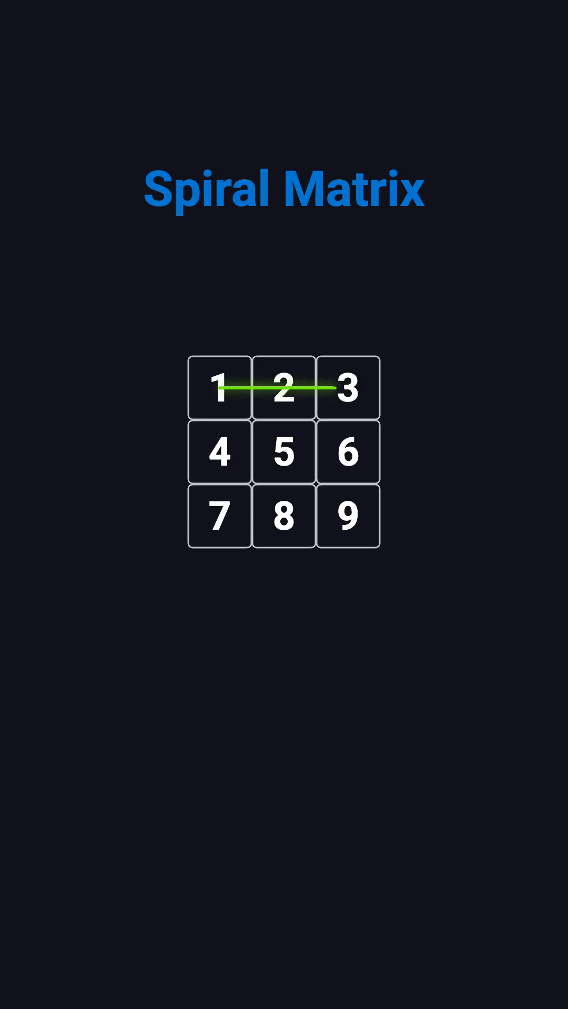
{"action": "left_click_drag", "start_coordinate": [347, 386], "coordinate": [284, 516]}
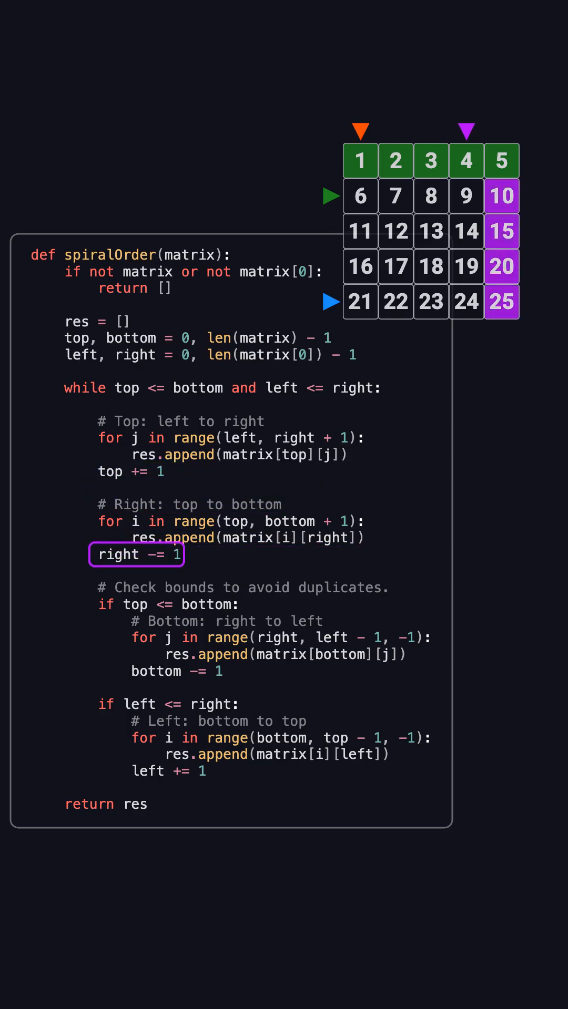
{"action": "left_click", "coordinate": [135, 554]}
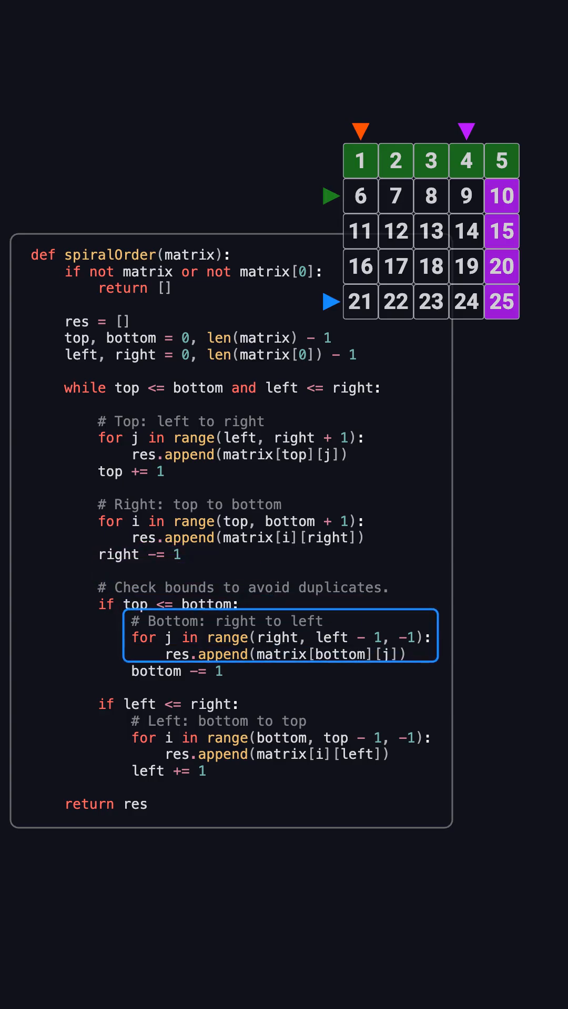